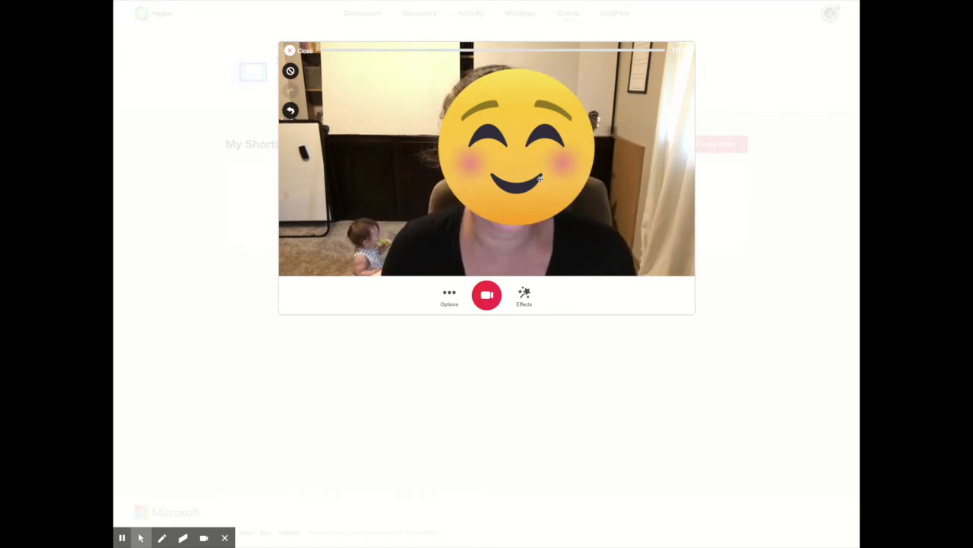
Select the smiling emoji sticker over the presenter's face to reveal its handles
click(520, 152)
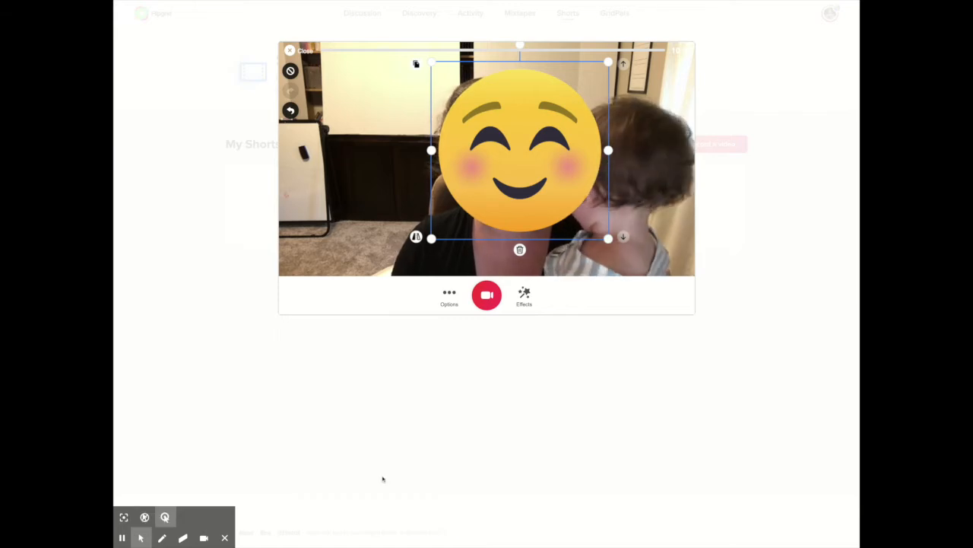
Nudge the smiling emoji sticker slightly left so it sits squarely over the face
drag(520, 151, 529, 119)
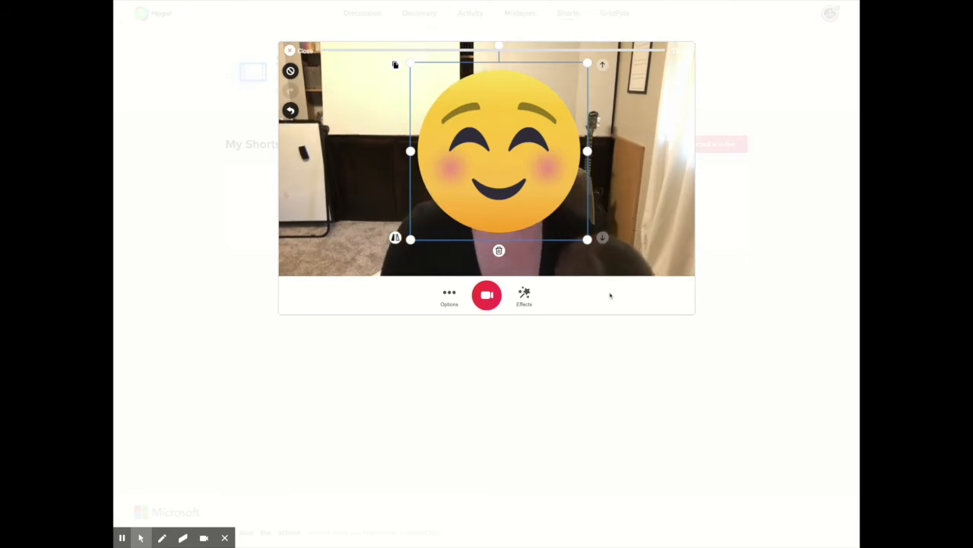
Swap the smiling sticker for the laughing-with-tears emoji from the Emojis grid
click(524, 296)
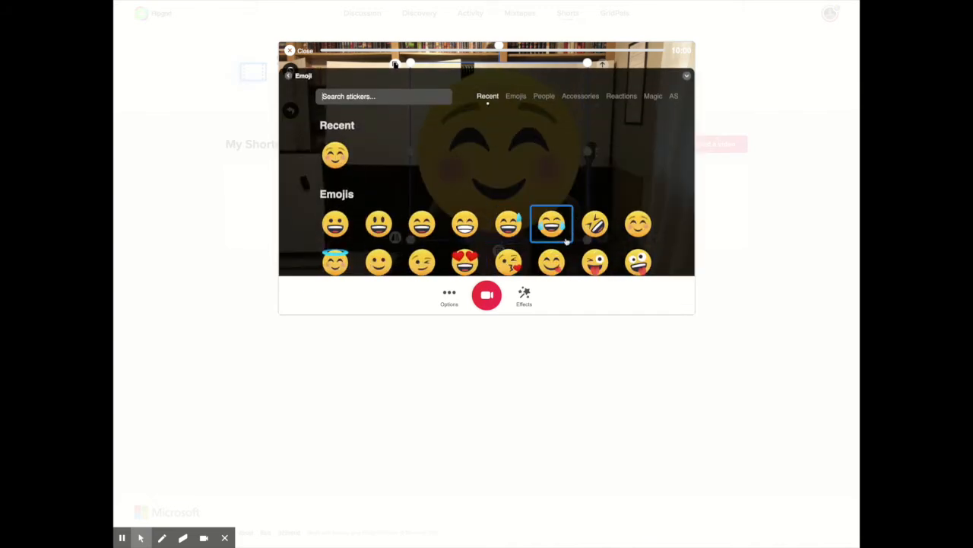
click(551, 223)
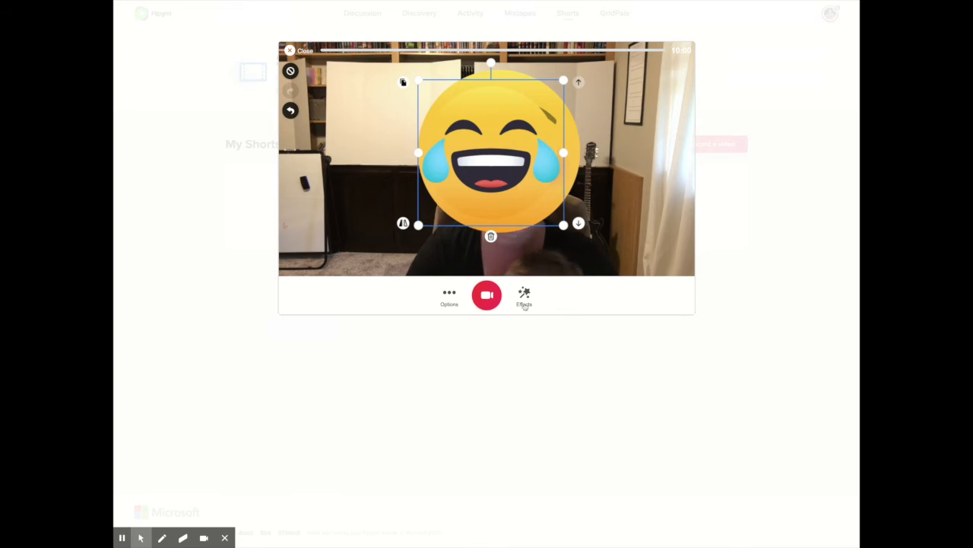
Apply the Pixel filter from Effects so the whole camera image is pixelated
click(523, 296)
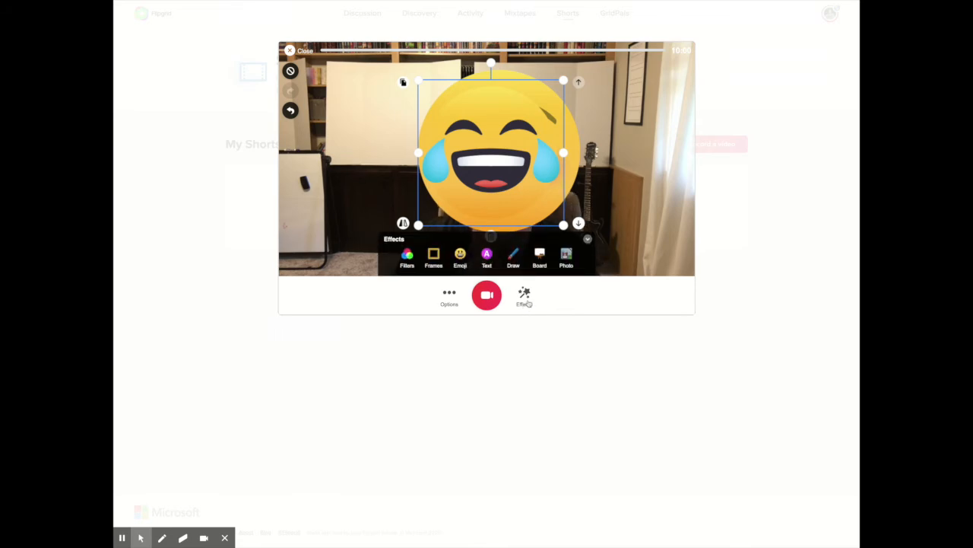
click(408, 256)
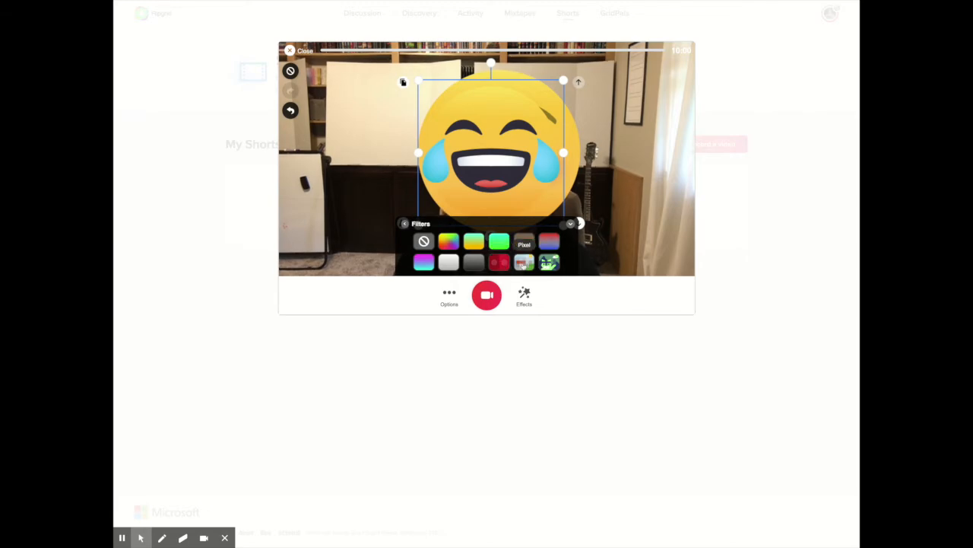
click(523, 244)
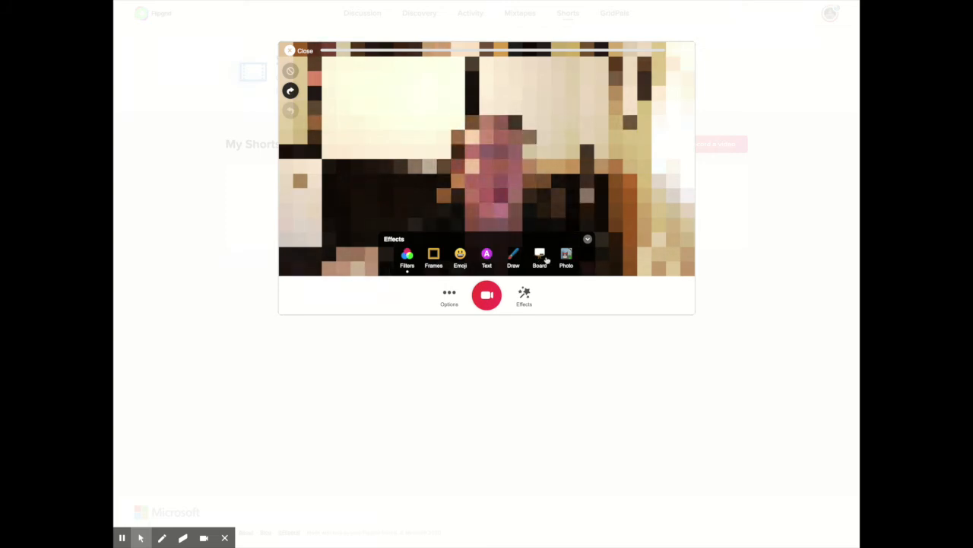
Try the starry, pink-to-cyan gradient and rainbow boards, then settle on the plain Blackboard
click(540, 259)
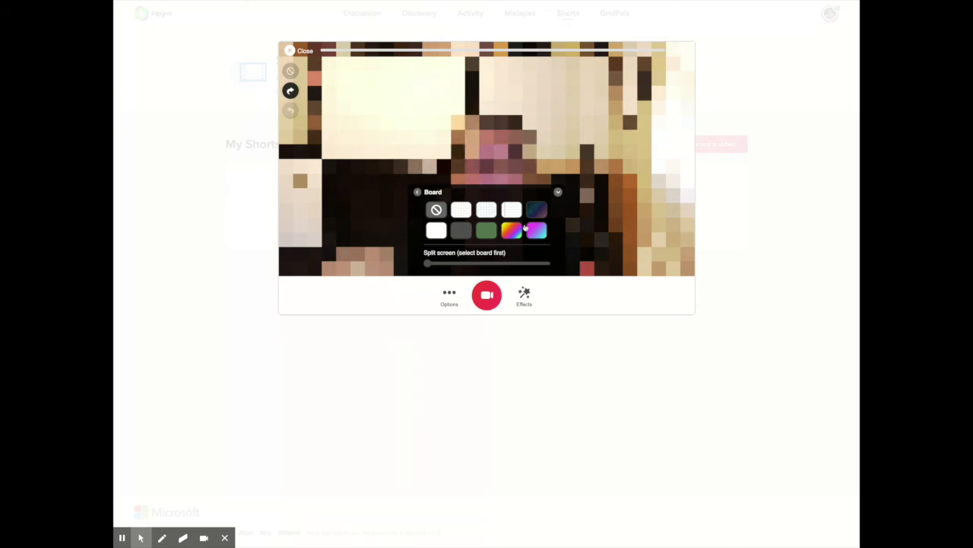
click(535, 210)
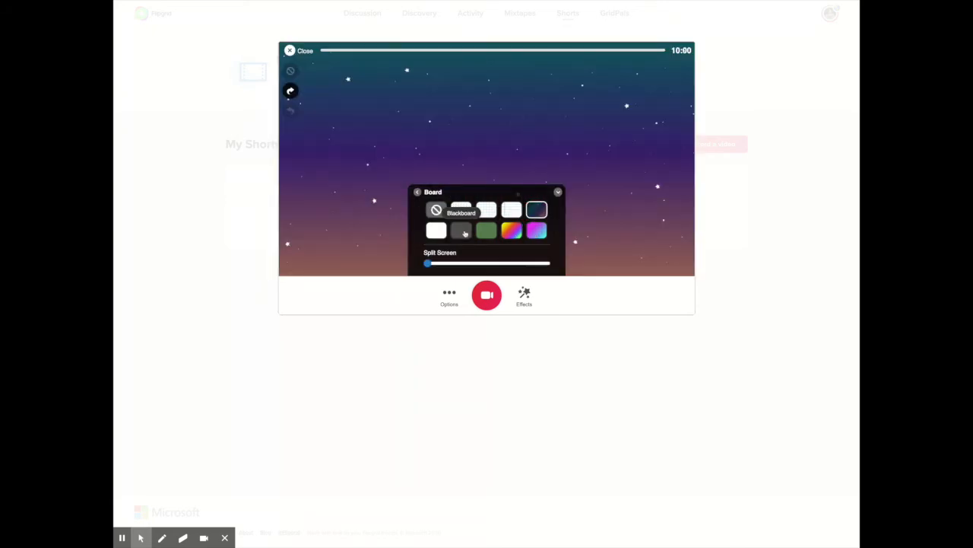
click(536, 231)
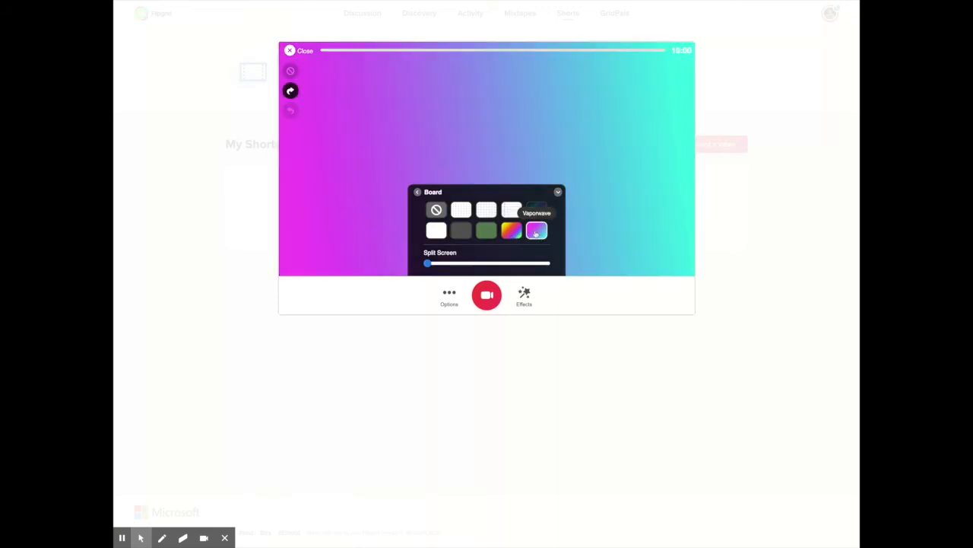
click(511, 231)
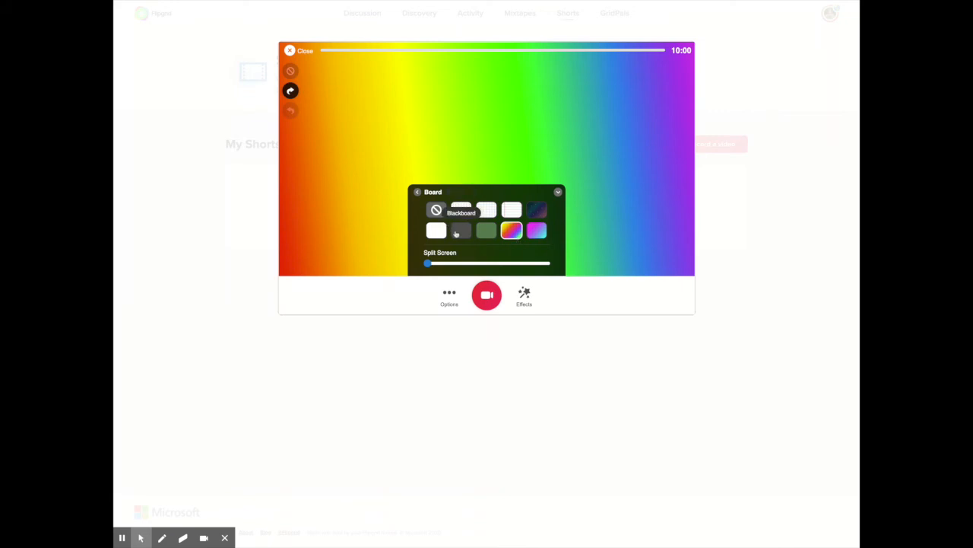
click(462, 232)
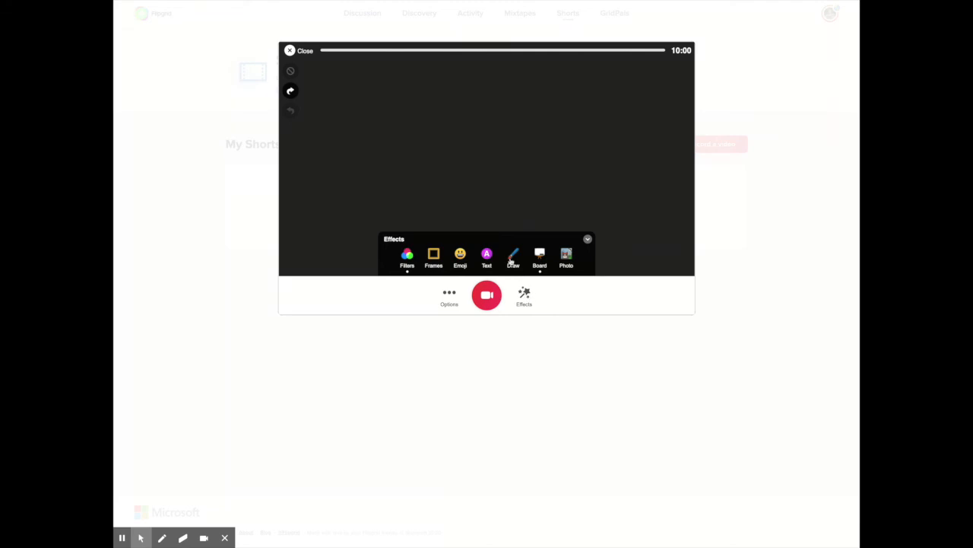
Enable the Draw pen and slide Thickness right for a thick cyan line
click(515, 256)
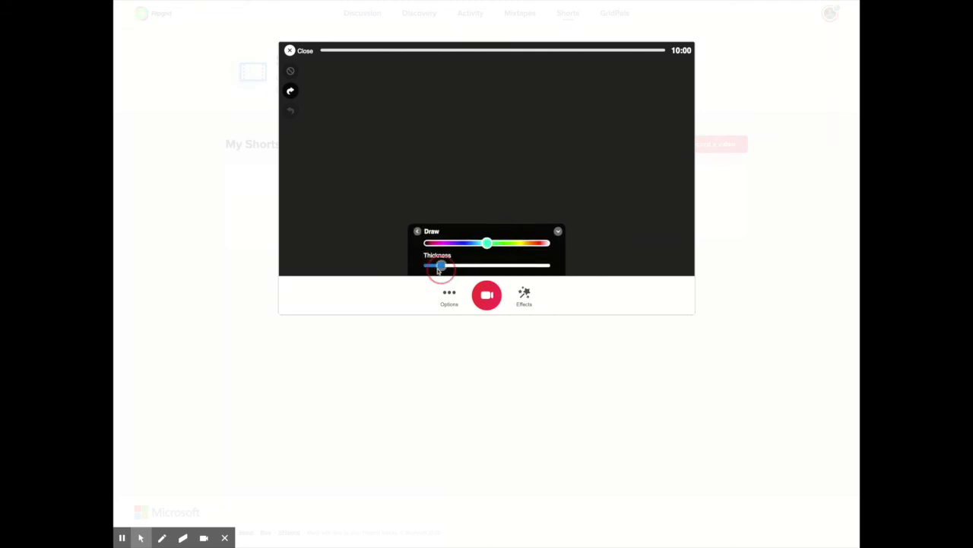
drag(401, 135, 578, 125)
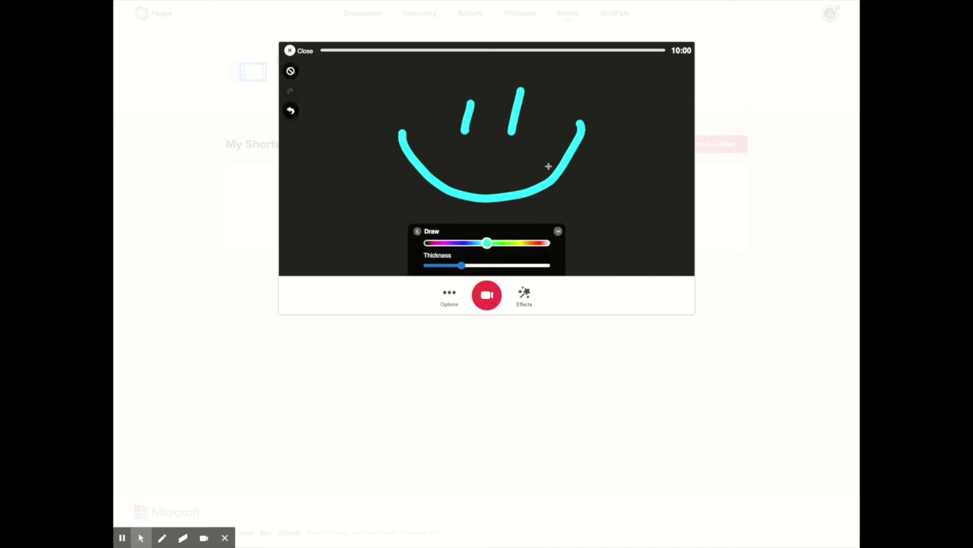
mouse_move(524, 134)
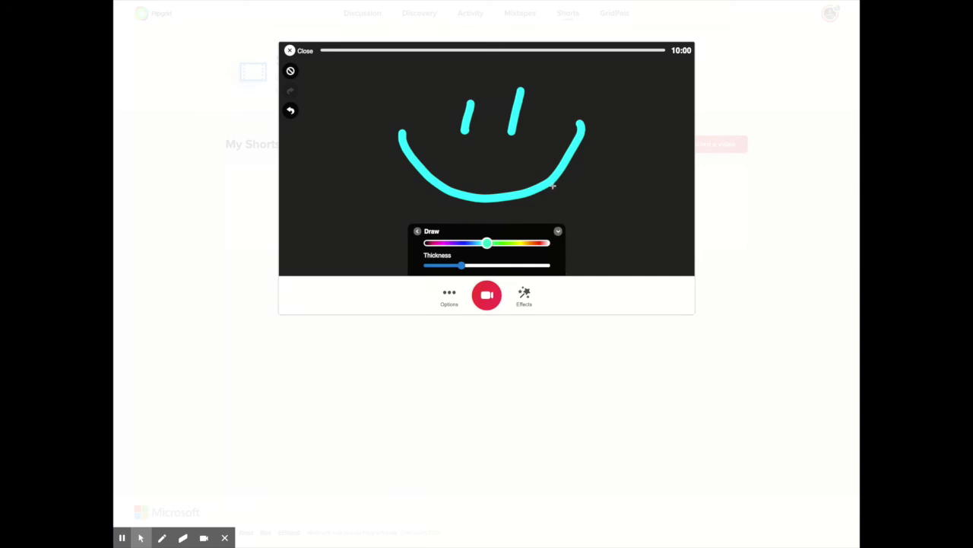
mouse_move(394, 168)
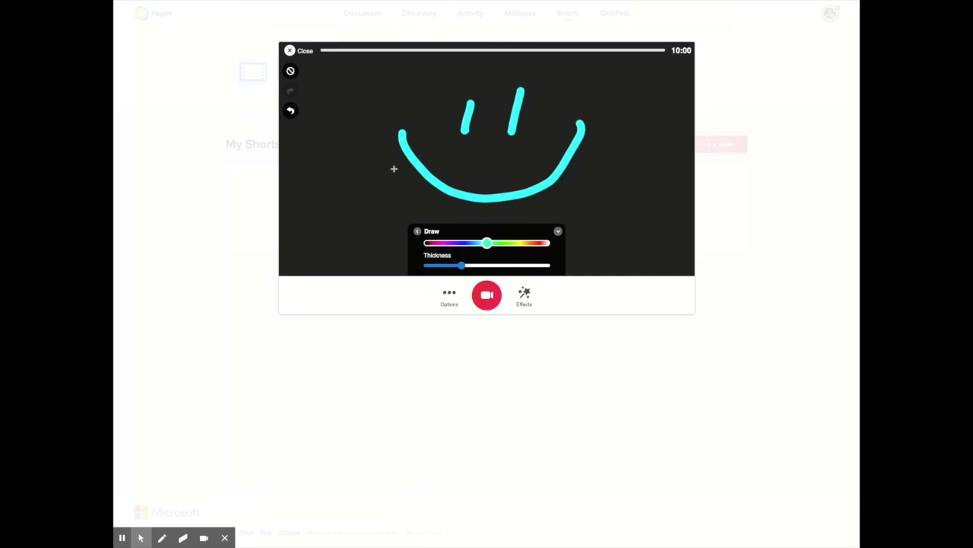
mouse_move(456, 180)
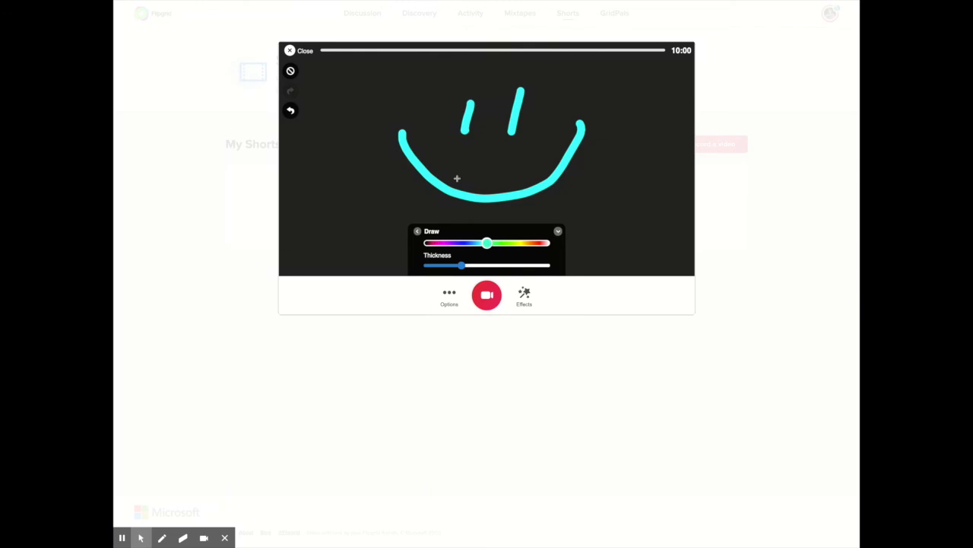
mouse_move(505, 164)
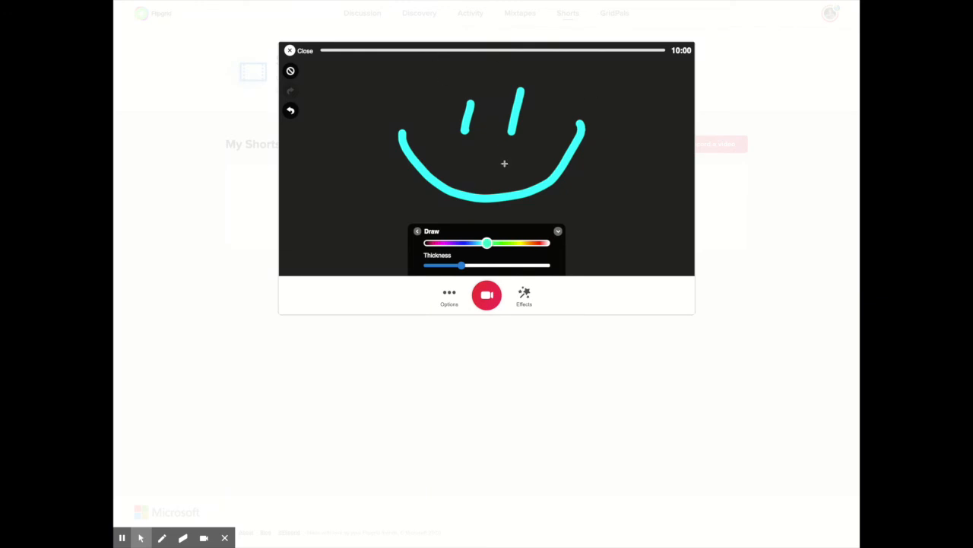
mouse_move(469, 321)
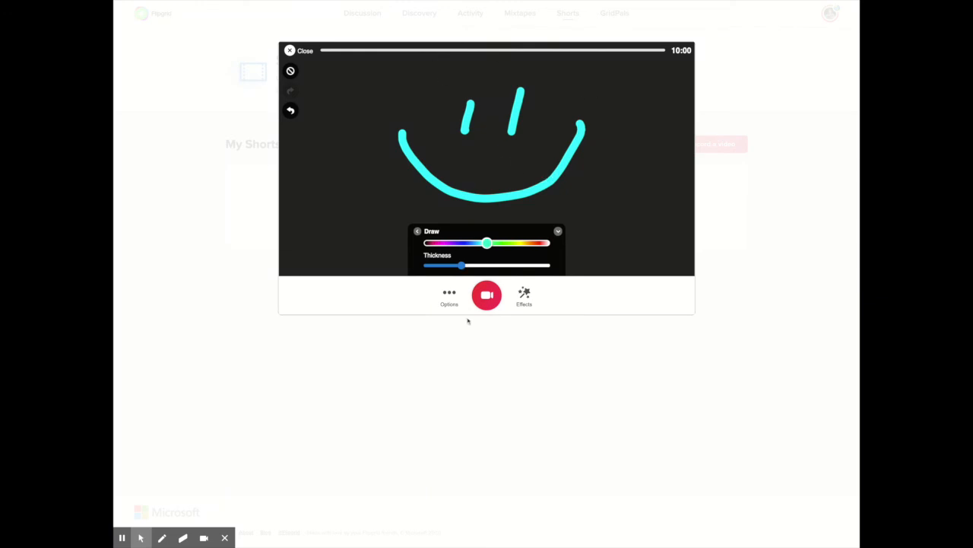